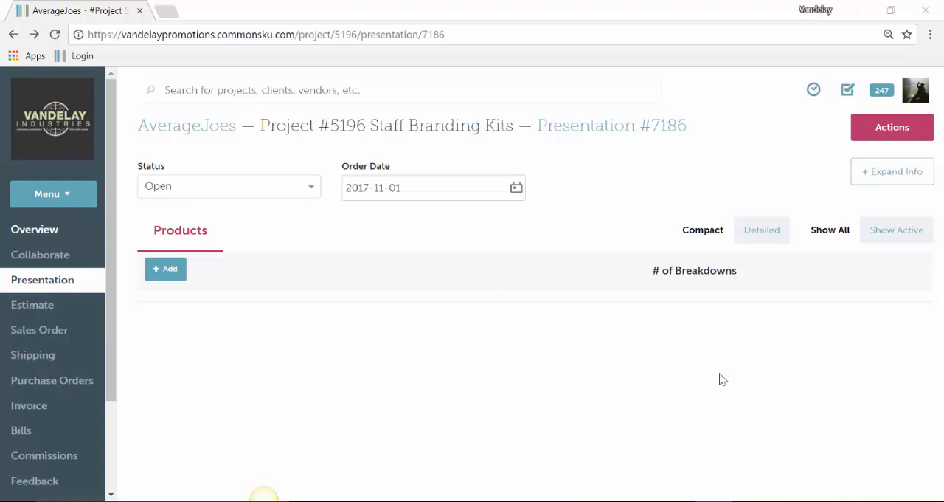
{"action": "mouse_move", "coordinate": [165, 268]}
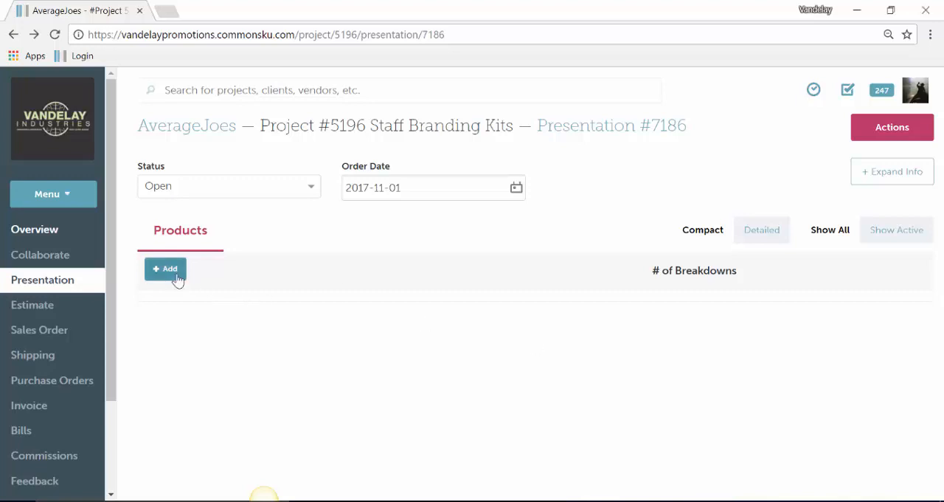
Start adding a product to Presentation #7186 from the Vandelay Promotions product database
{"action": "left_click", "coordinate": [166, 268]}
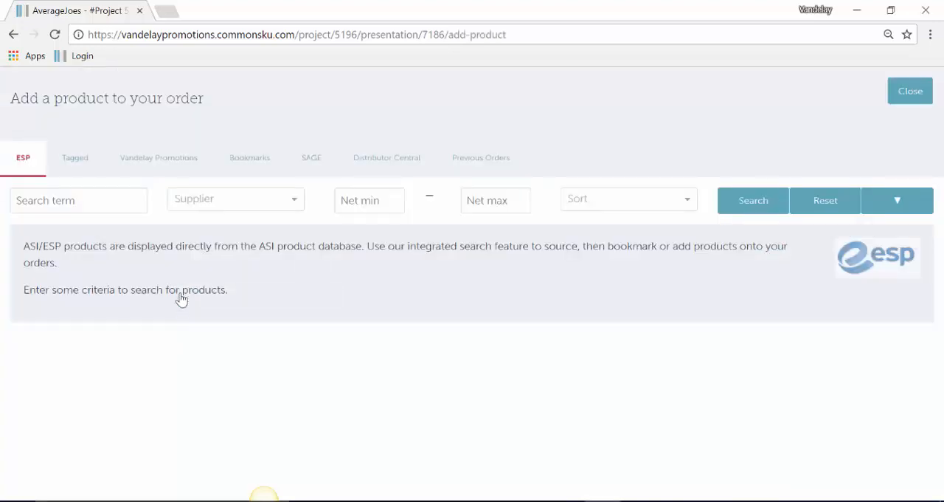
{"action": "mouse_move", "coordinate": [169, 218]}
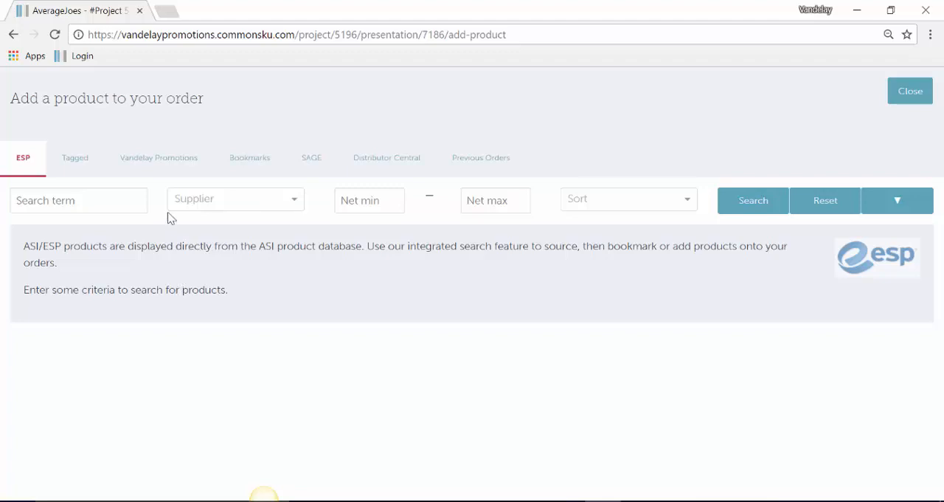
{"action": "mouse_move", "coordinate": [210, 156]}
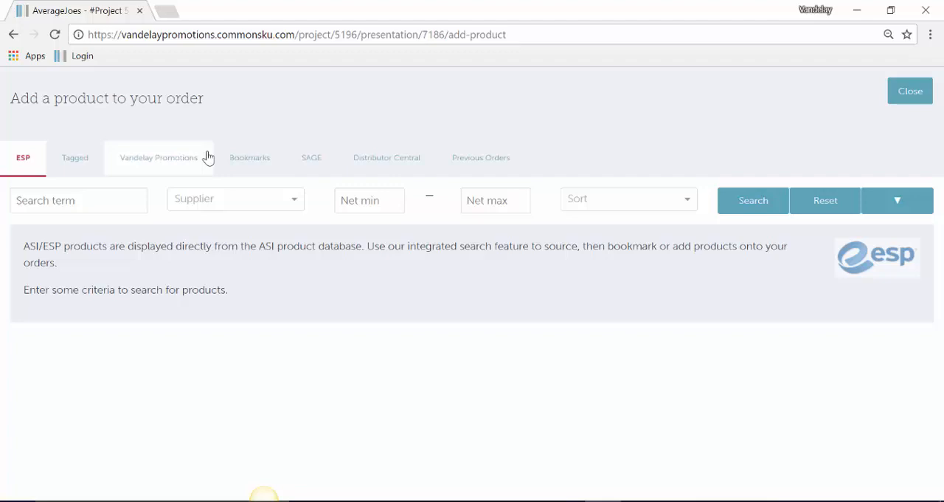
{"action": "left_click", "coordinate": [159, 156]}
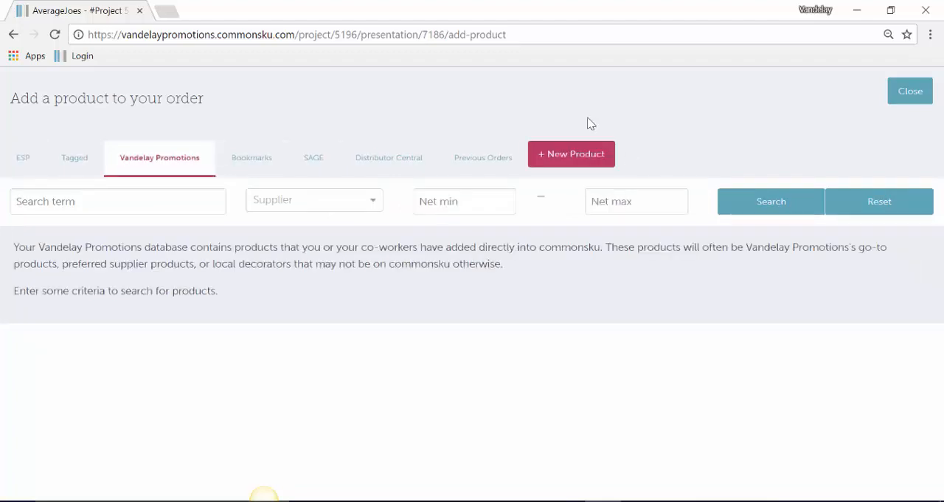
{"action": "mouse_move", "coordinate": [576, 153]}
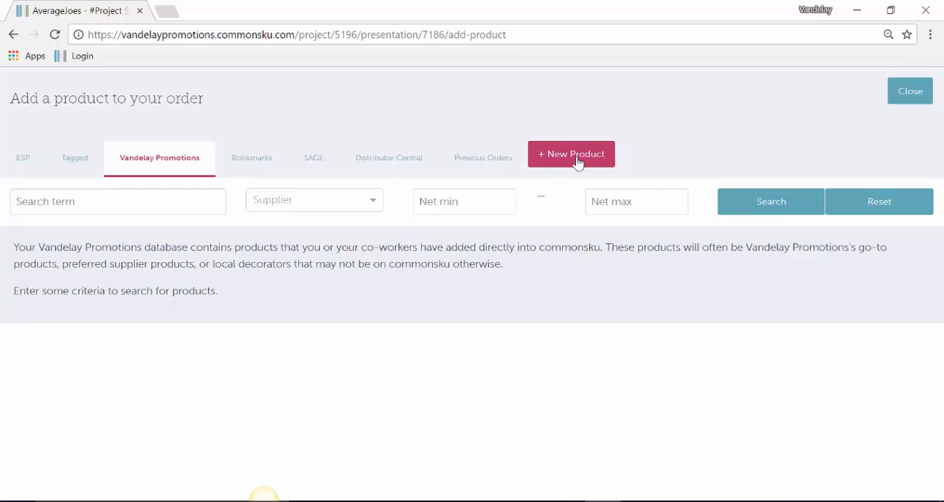
Begin a brand-new product, browsing the Supplier list without choosing one
{"action": "left_click", "coordinate": [571, 153]}
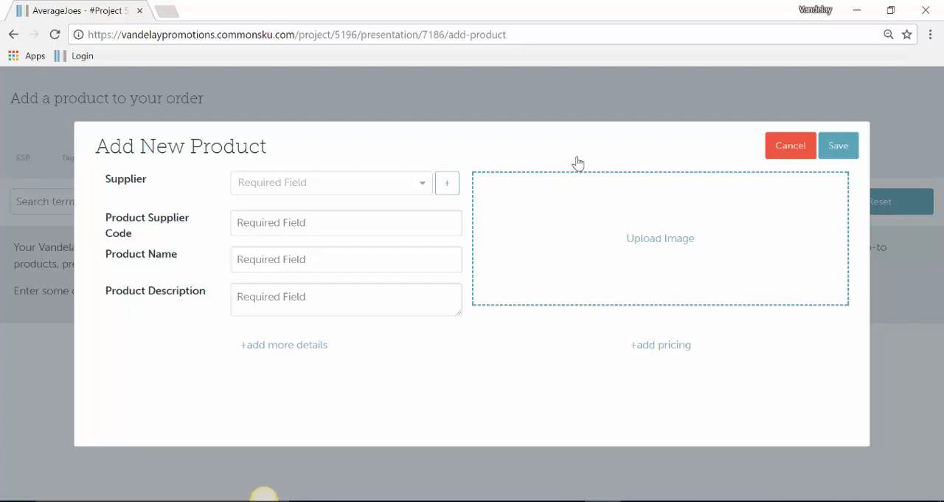
{"action": "mouse_move", "coordinate": [596, 372]}
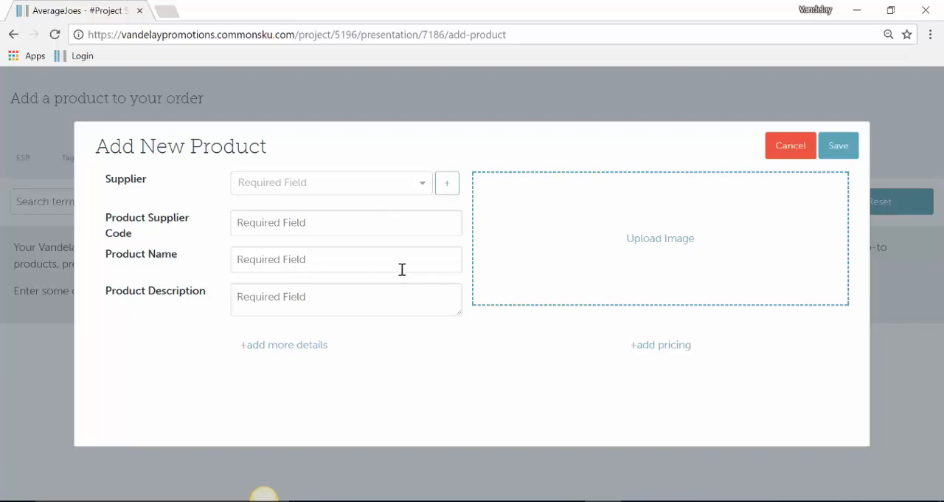
{"action": "left_click", "coordinate": [331, 183]}
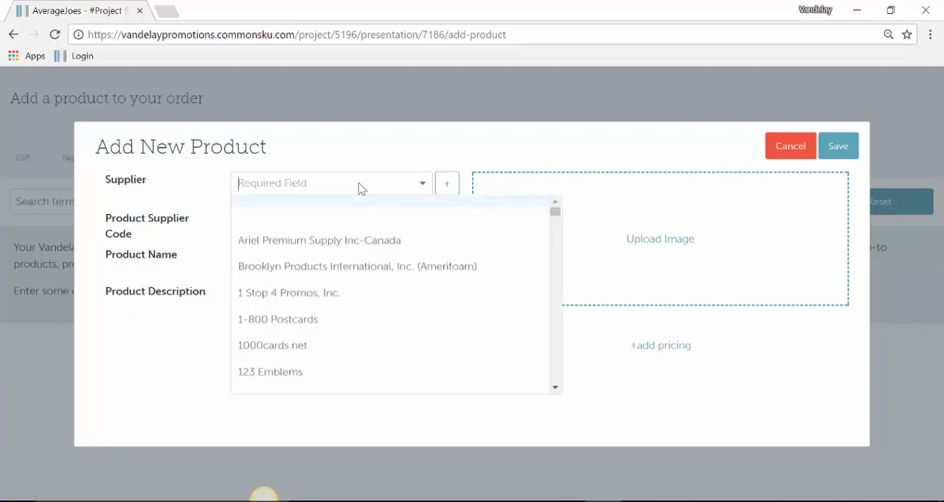
{"action": "left_click", "coordinate": [321, 221]}
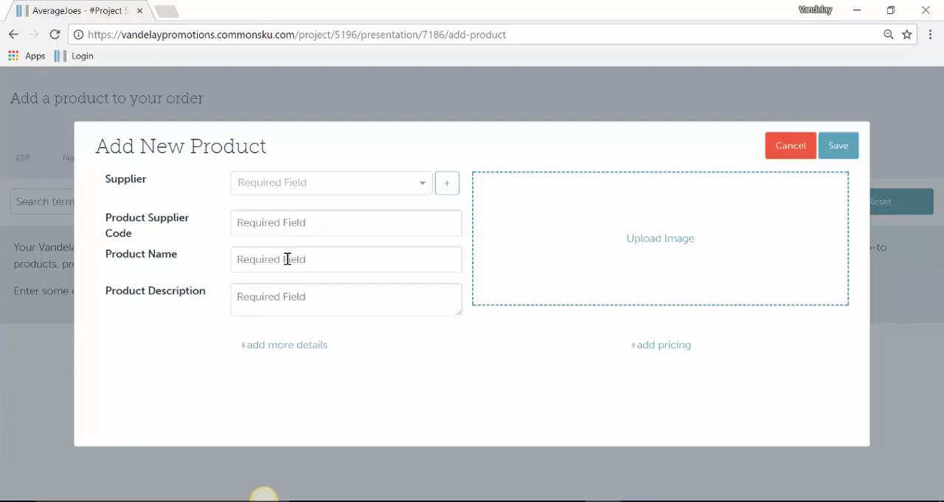
{"action": "mouse_move", "coordinate": [658, 249]}
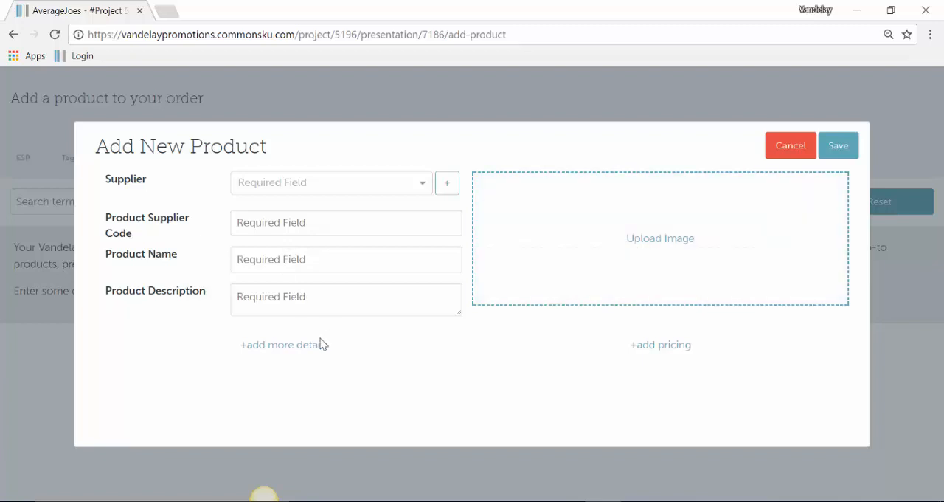
{"action": "mouse_move", "coordinate": [317, 345]}
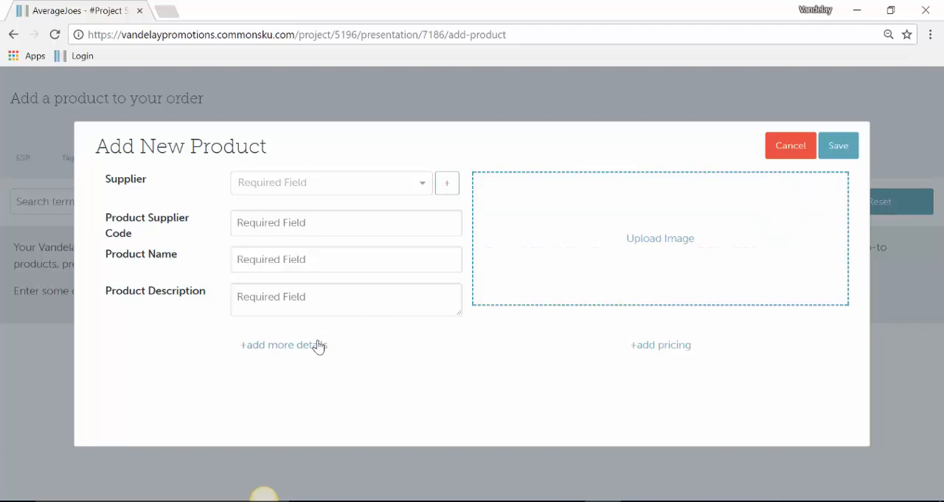
Add blank Qty and Net pricing rows to the new product form
{"action": "left_click", "coordinate": [661, 345]}
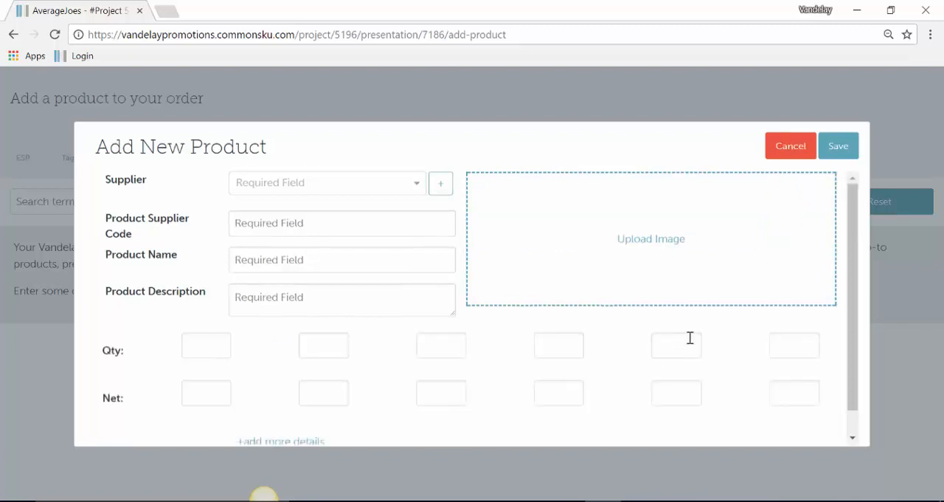
{"action": "scroll", "scroll_direction": "down", "scroll_amount": 3}
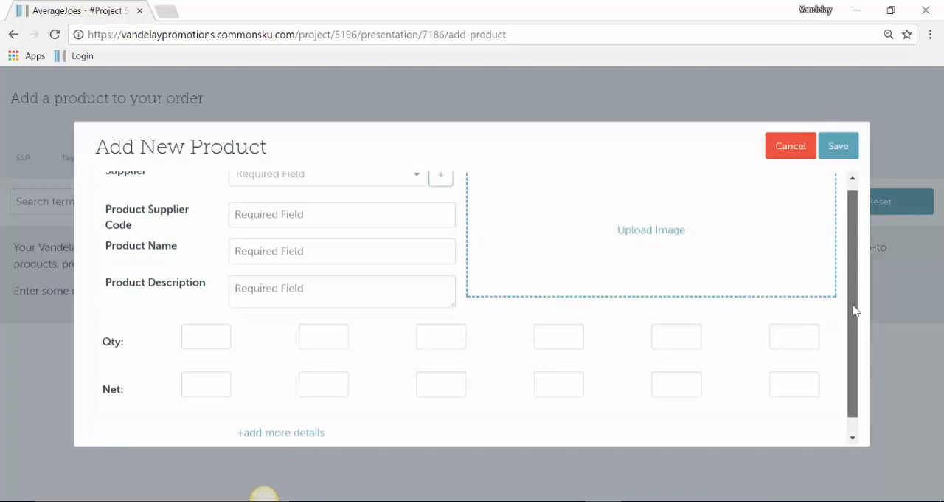
{"action": "scroll", "scroll_direction": "up", "scroll_amount": 3}
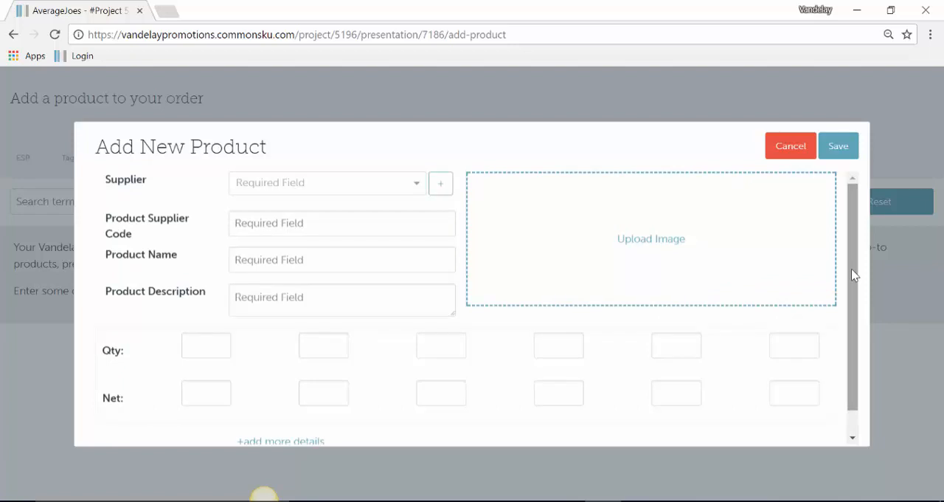
{"action": "mouse_move", "coordinate": [848, 269]}
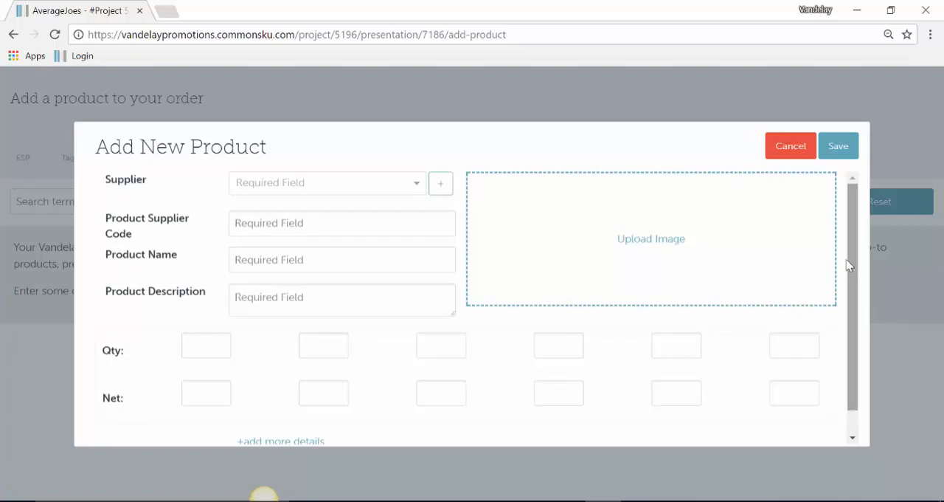
Discard the new product and search Previous Orders for order 6692 - AverageJoes Gym Branding
{"action": "left_click", "coordinate": [791, 146]}
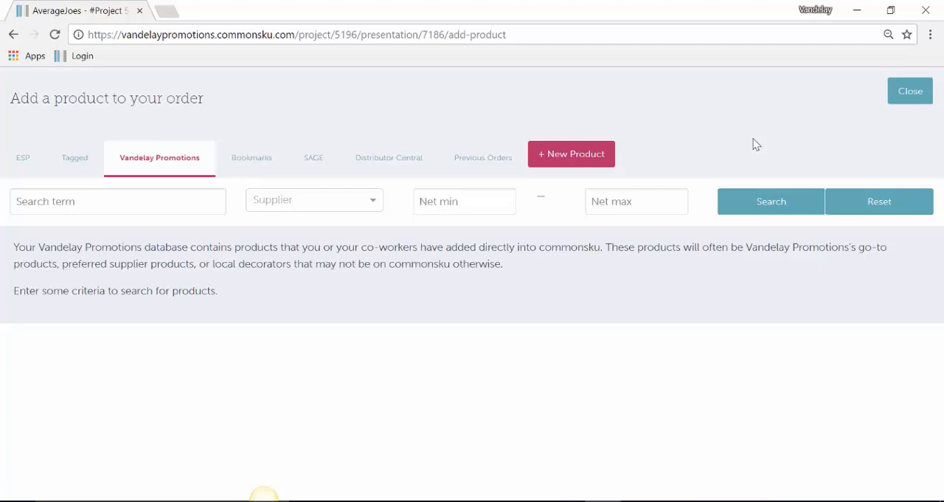
{"action": "mouse_move", "coordinate": [484, 157]}
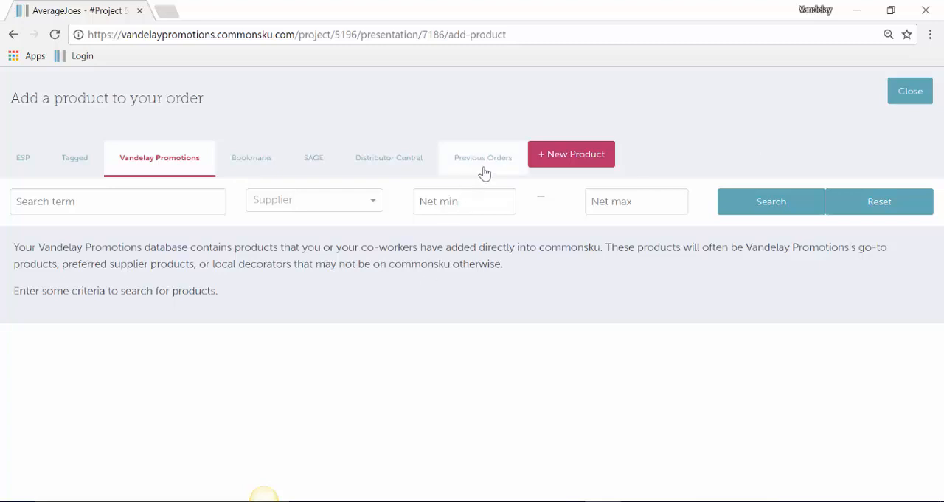
{"action": "left_click", "coordinate": [482, 156]}
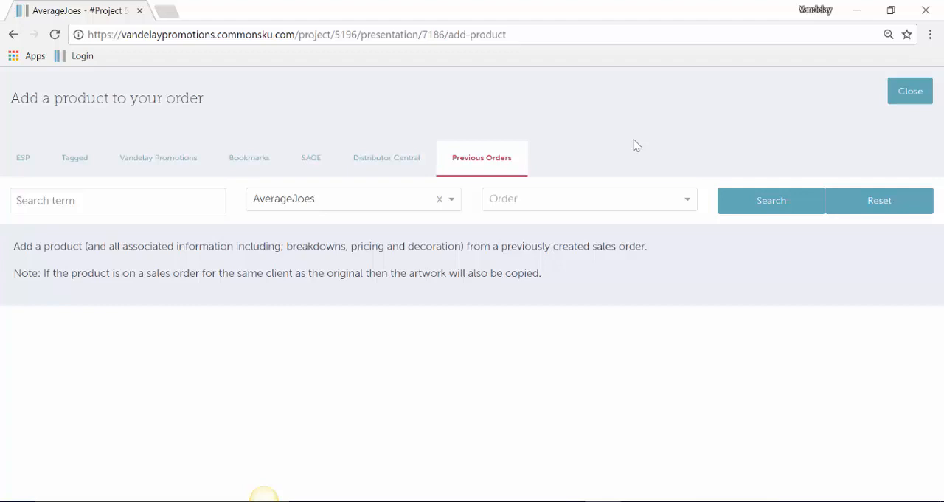
{"action": "mouse_move", "coordinate": [310, 225]}
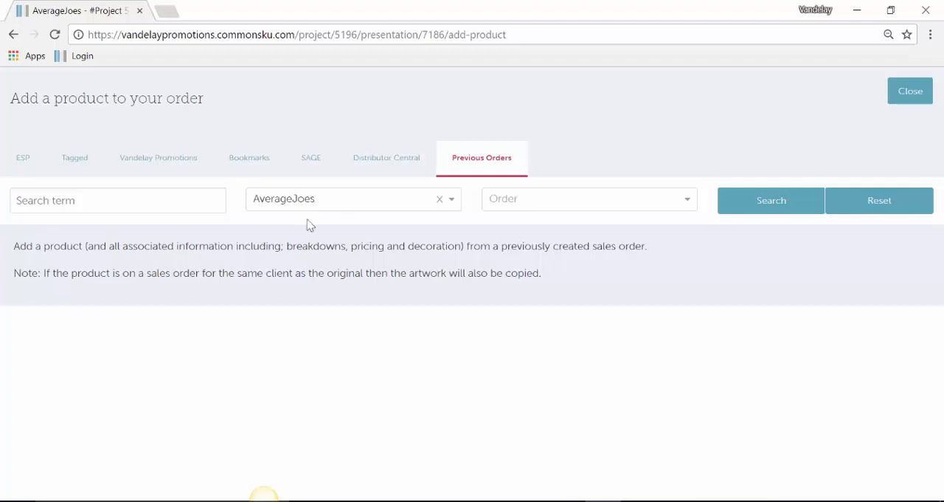
{"action": "mouse_move", "coordinate": [327, 213]}
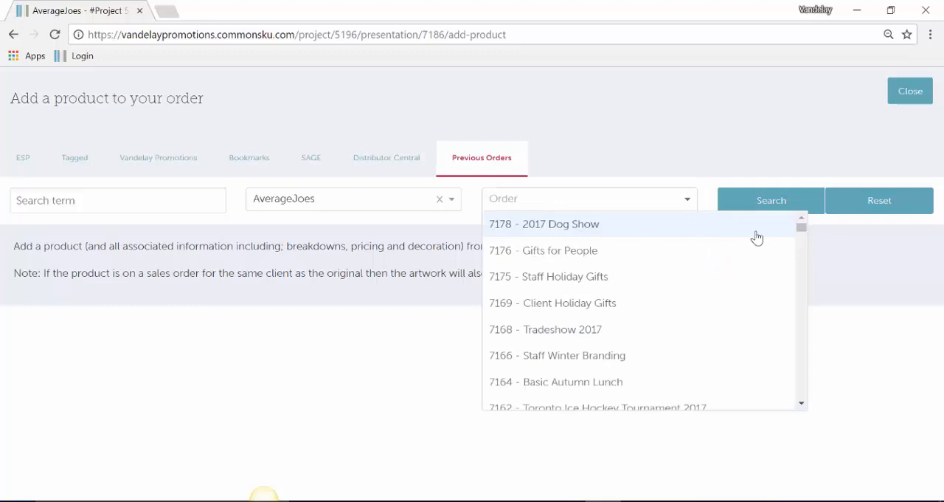
{"action": "scroll", "scroll_direction": "down", "scroll_amount": 3}
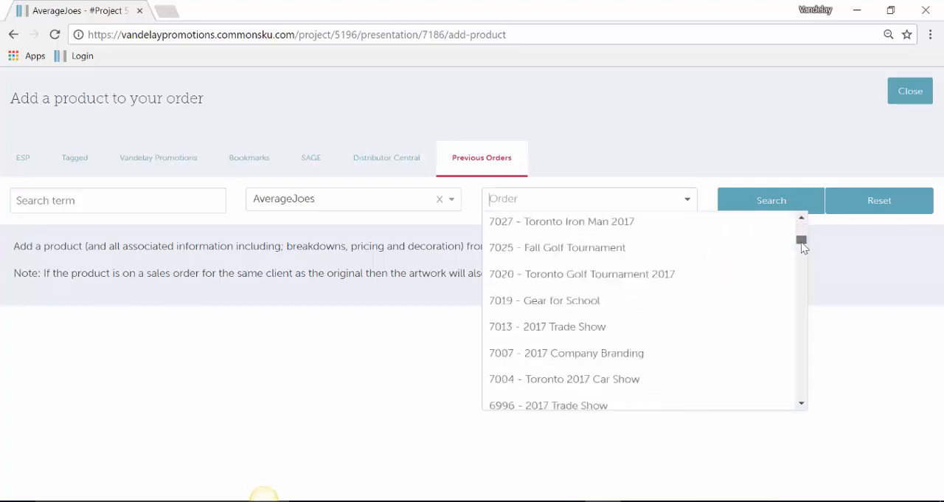
{"action": "scroll", "scroll_direction": "down", "scroll_amount": 3}
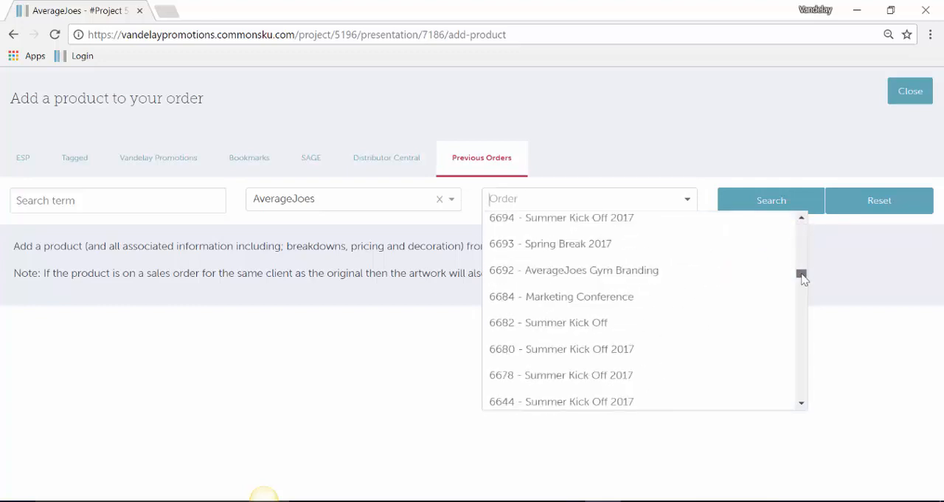
{"action": "left_click", "coordinate": [574, 270]}
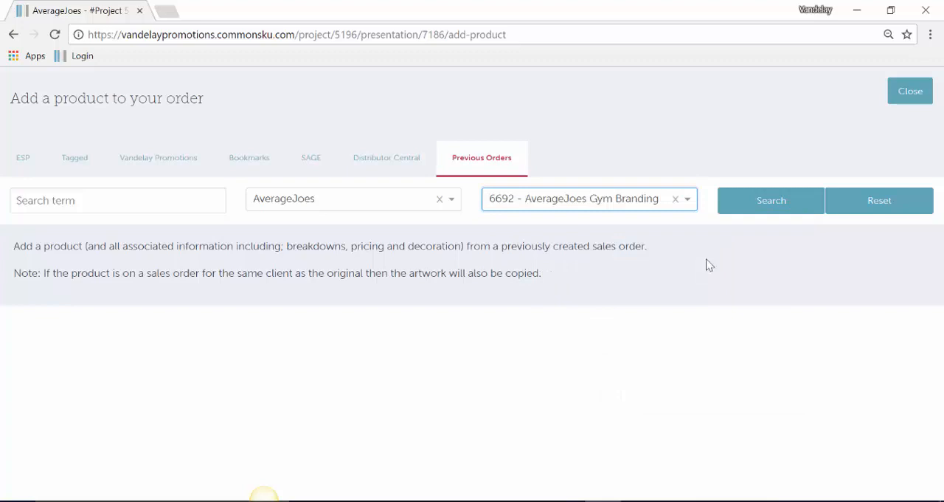
List and browse the 17 products from order 6692, including shirts, pens and plush monkeys
{"action": "left_click", "coordinate": [770, 201]}
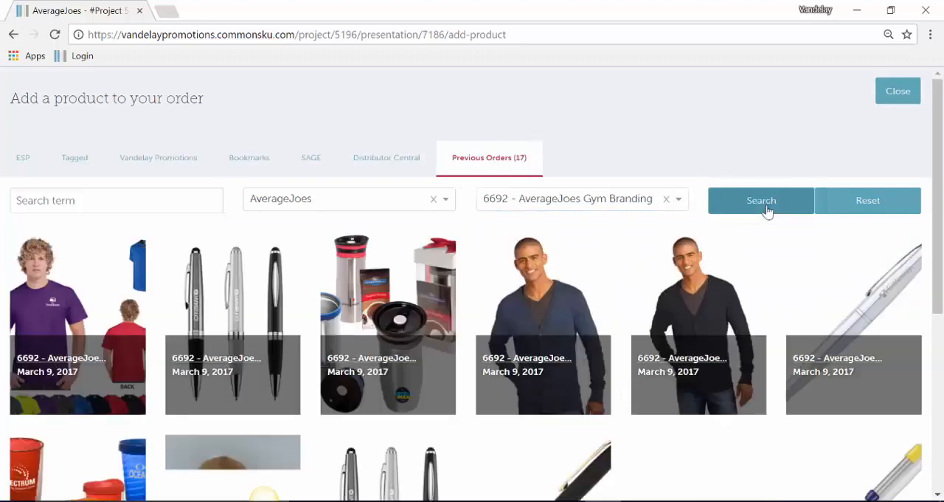
{"action": "scroll", "scroll_direction": "down", "scroll_amount": 3}
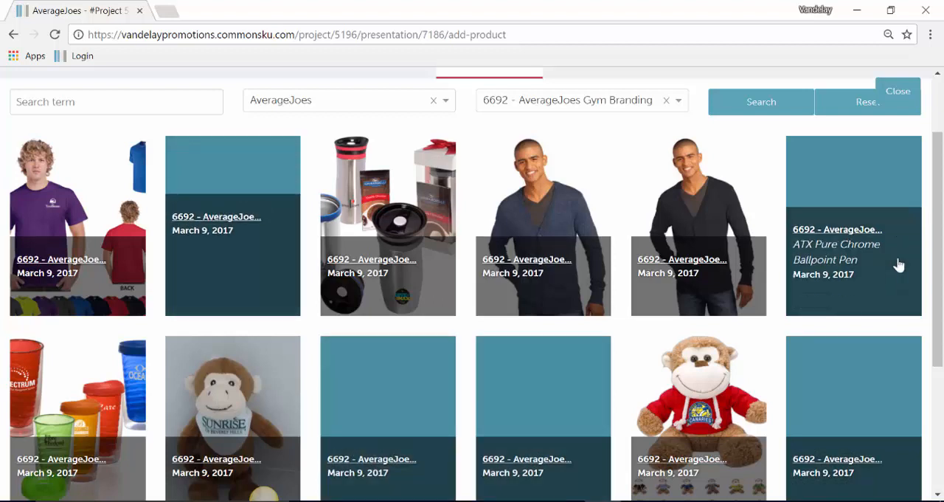
{"action": "scroll", "scroll_direction": "up", "scroll_amount": 3}
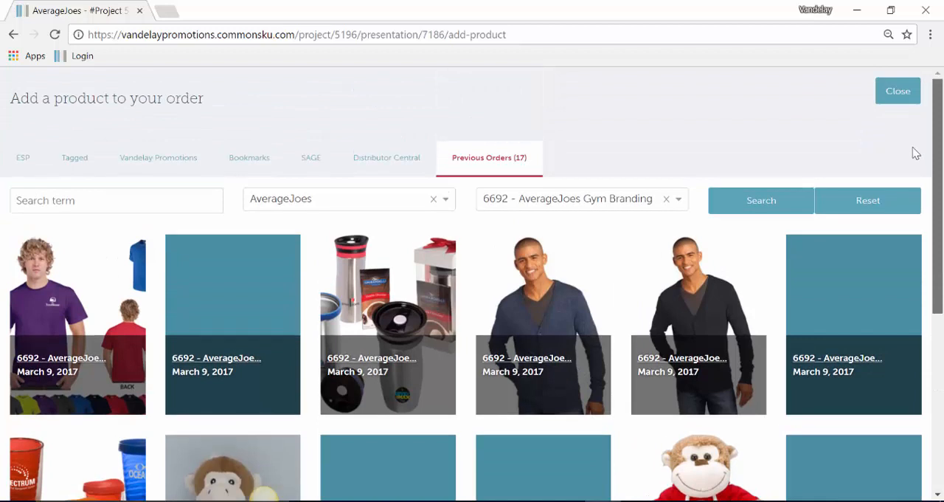
{"action": "mouse_move", "coordinate": [844, 203]}
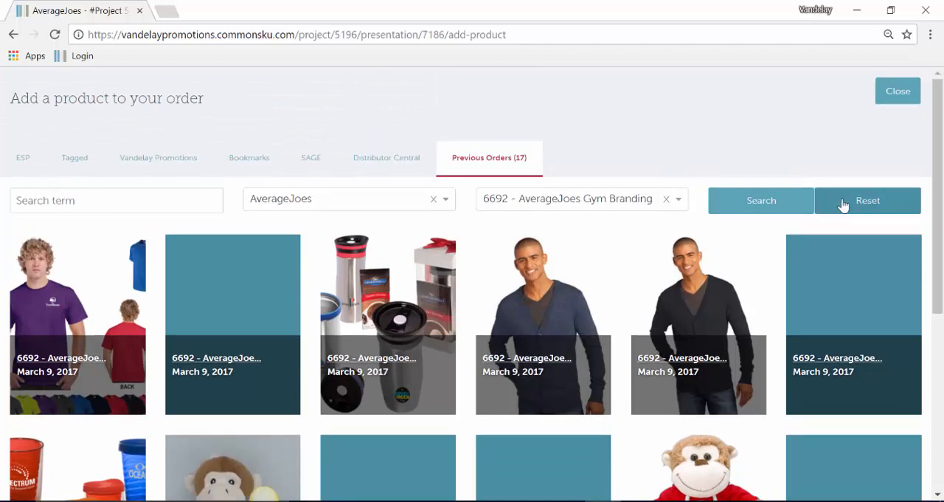
Reset the search, look for previously ordered 'beach ball' products, then return to the presentation
{"action": "left_click", "coordinate": [868, 201]}
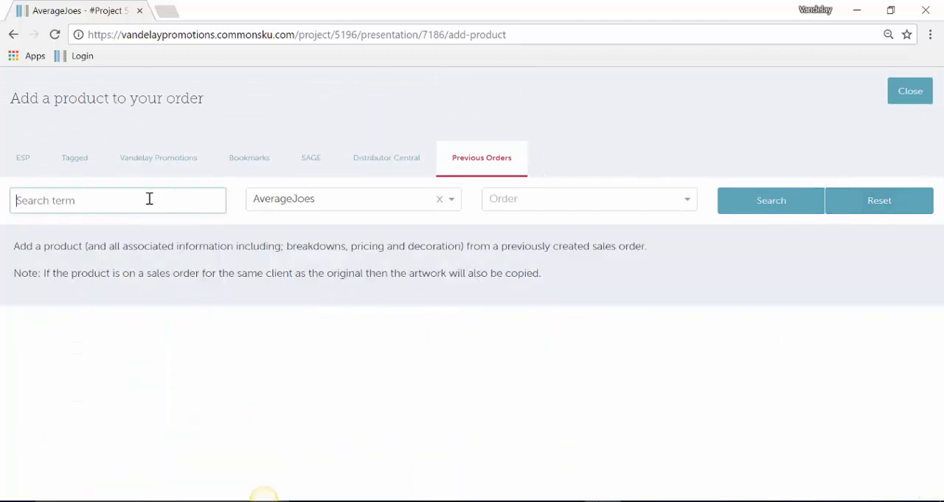
{"action": "type", "text": "beach ball"}
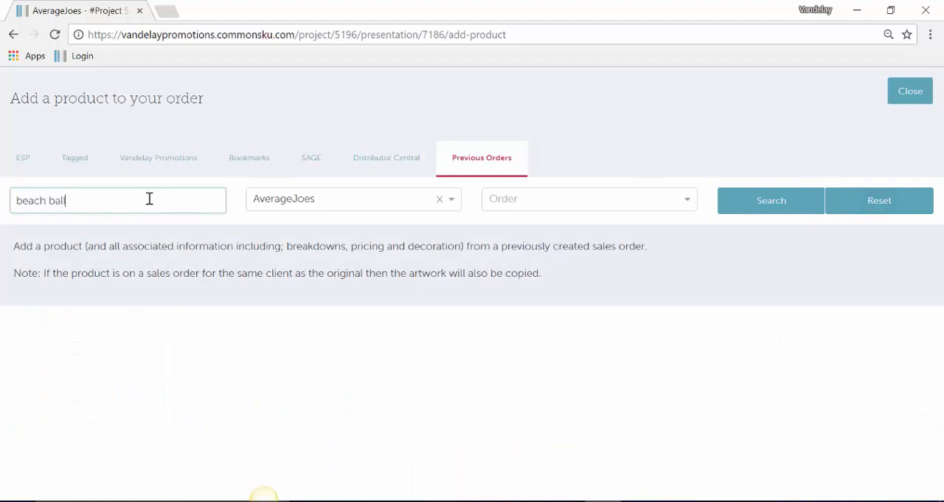
{"action": "left_click", "coordinate": [770, 201]}
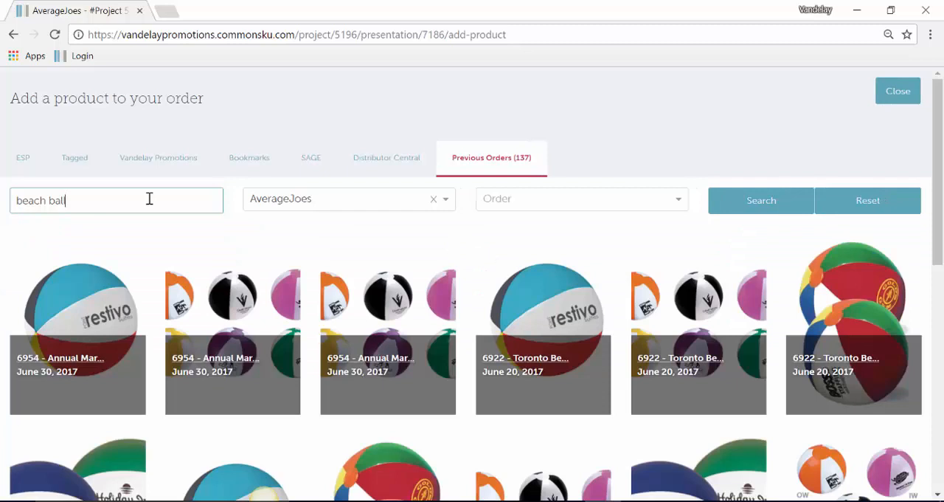
{"action": "mouse_move", "coordinate": [267, 204]}
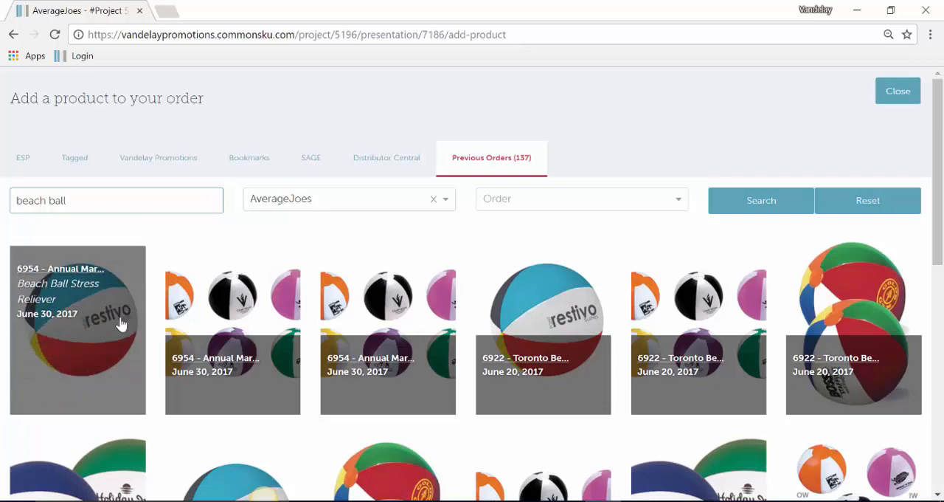
{"action": "mouse_move", "coordinate": [243, 325]}
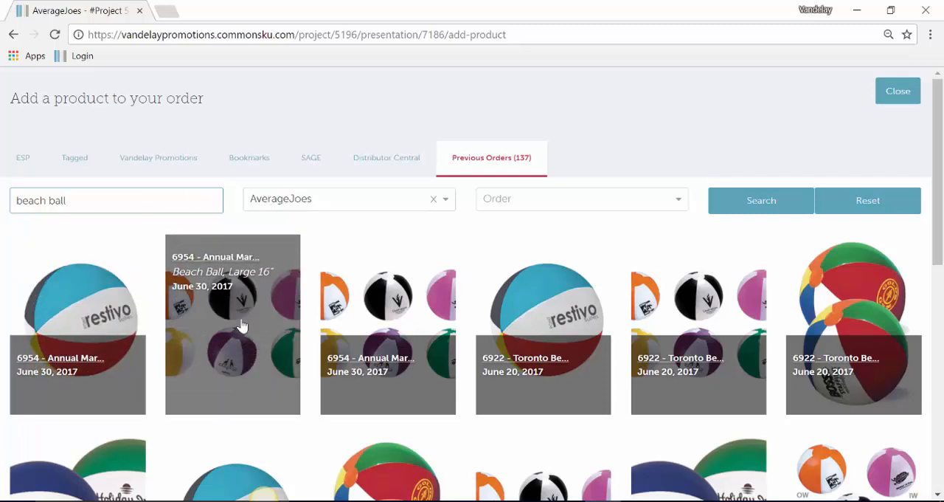
{"action": "mouse_move", "coordinate": [898, 91]}
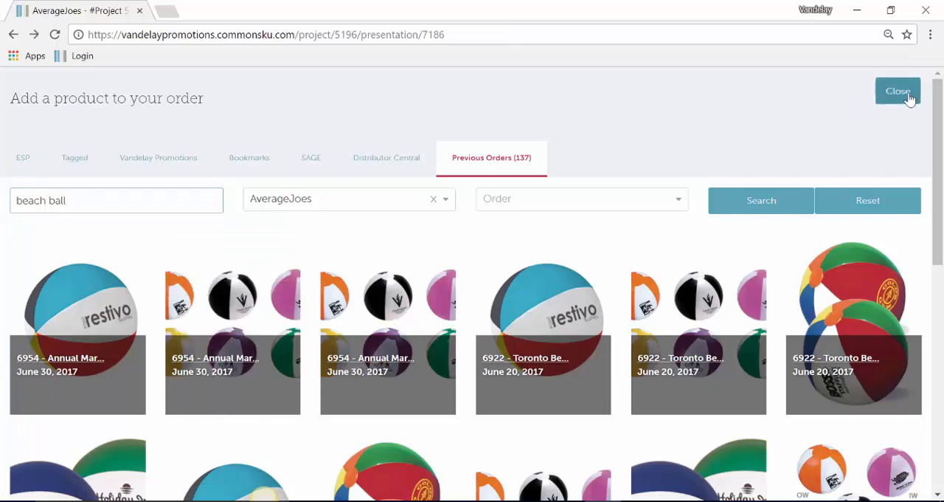
{"action": "left_click", "coordinate": [897, 92]}
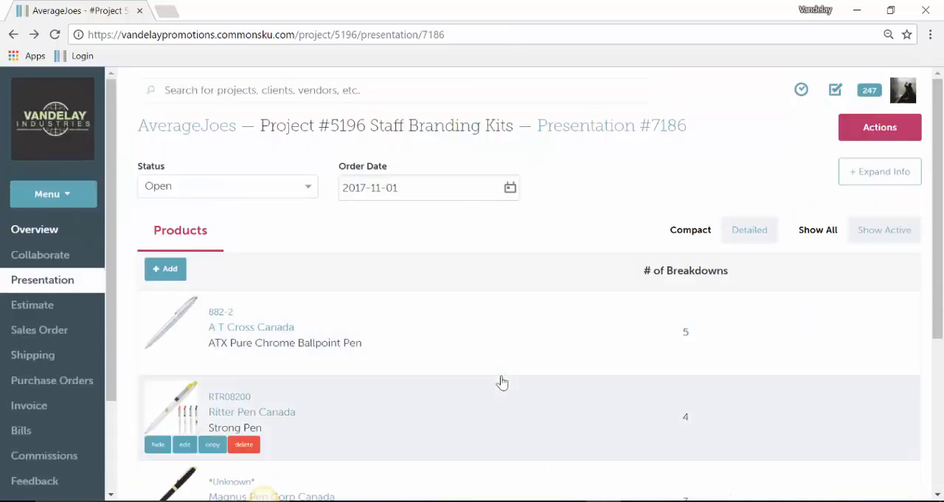